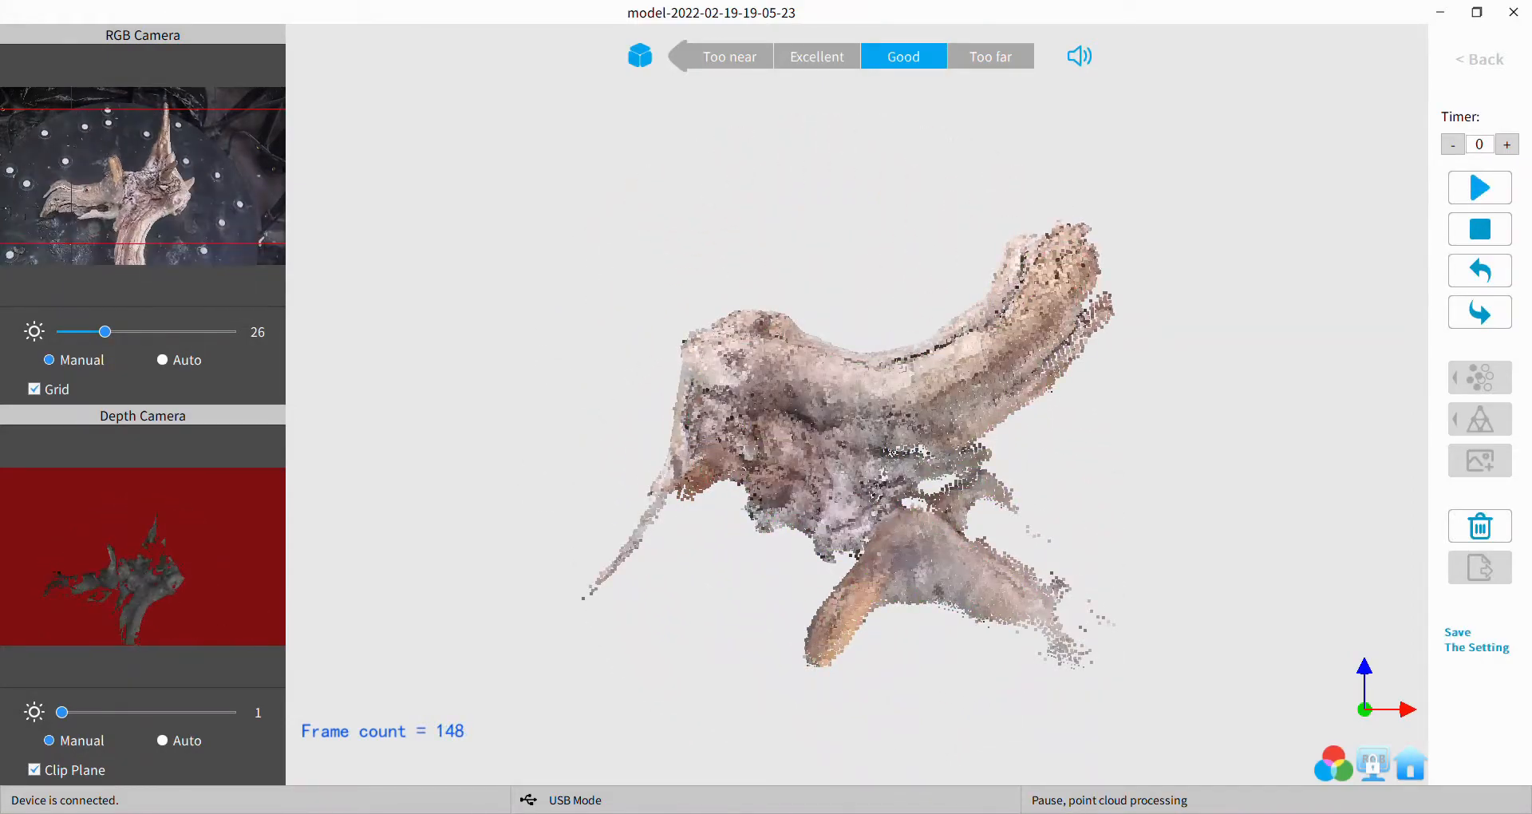
# - Capture more driftwood frames by resuming and pausing the scan, growing the cloud from 148 to 524 frames
pyautogui.click(1478, 188)
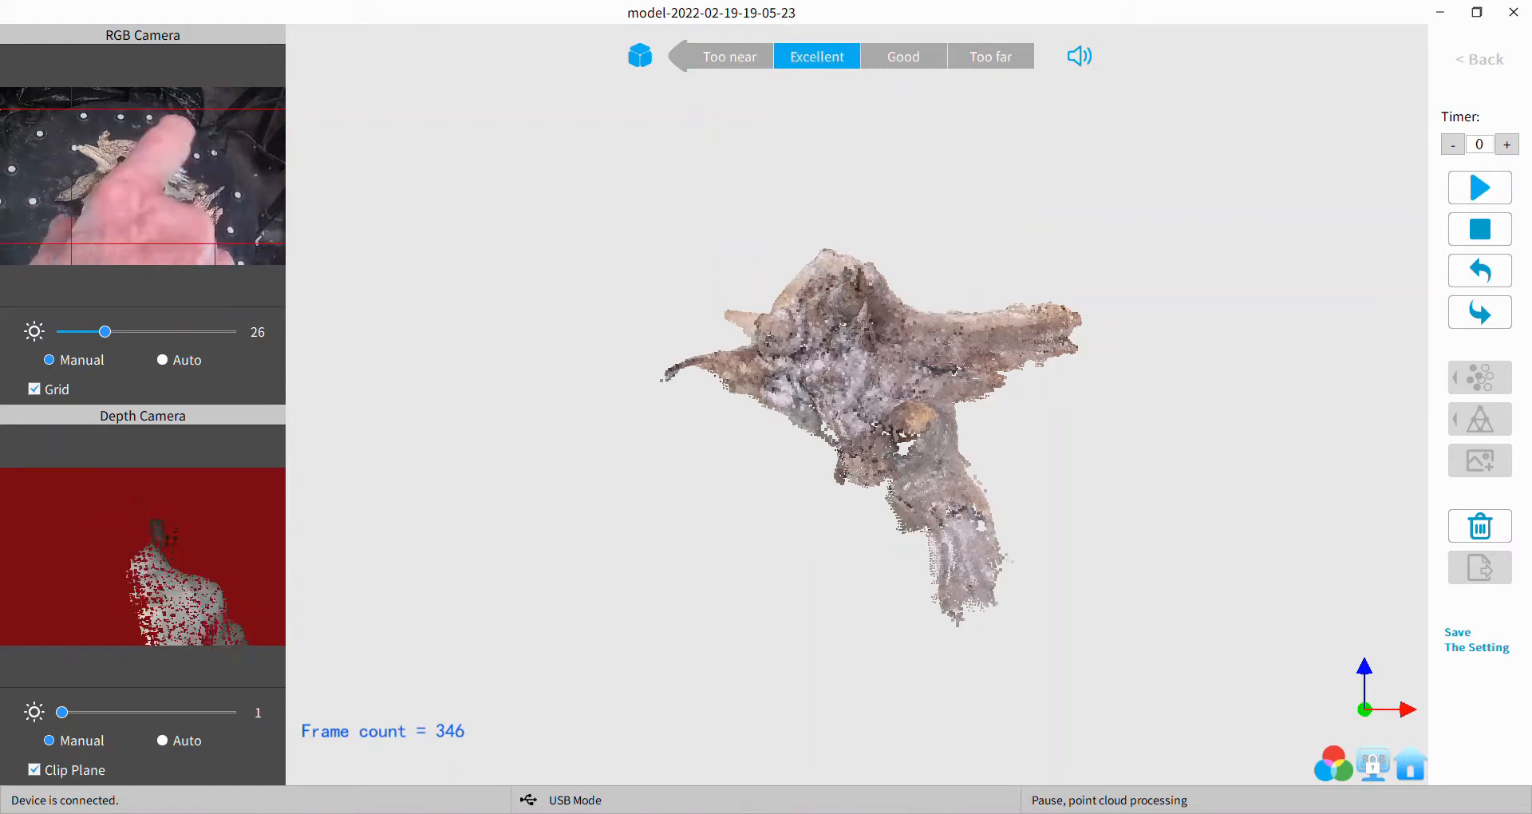
pyautogui.click(1479, 187)
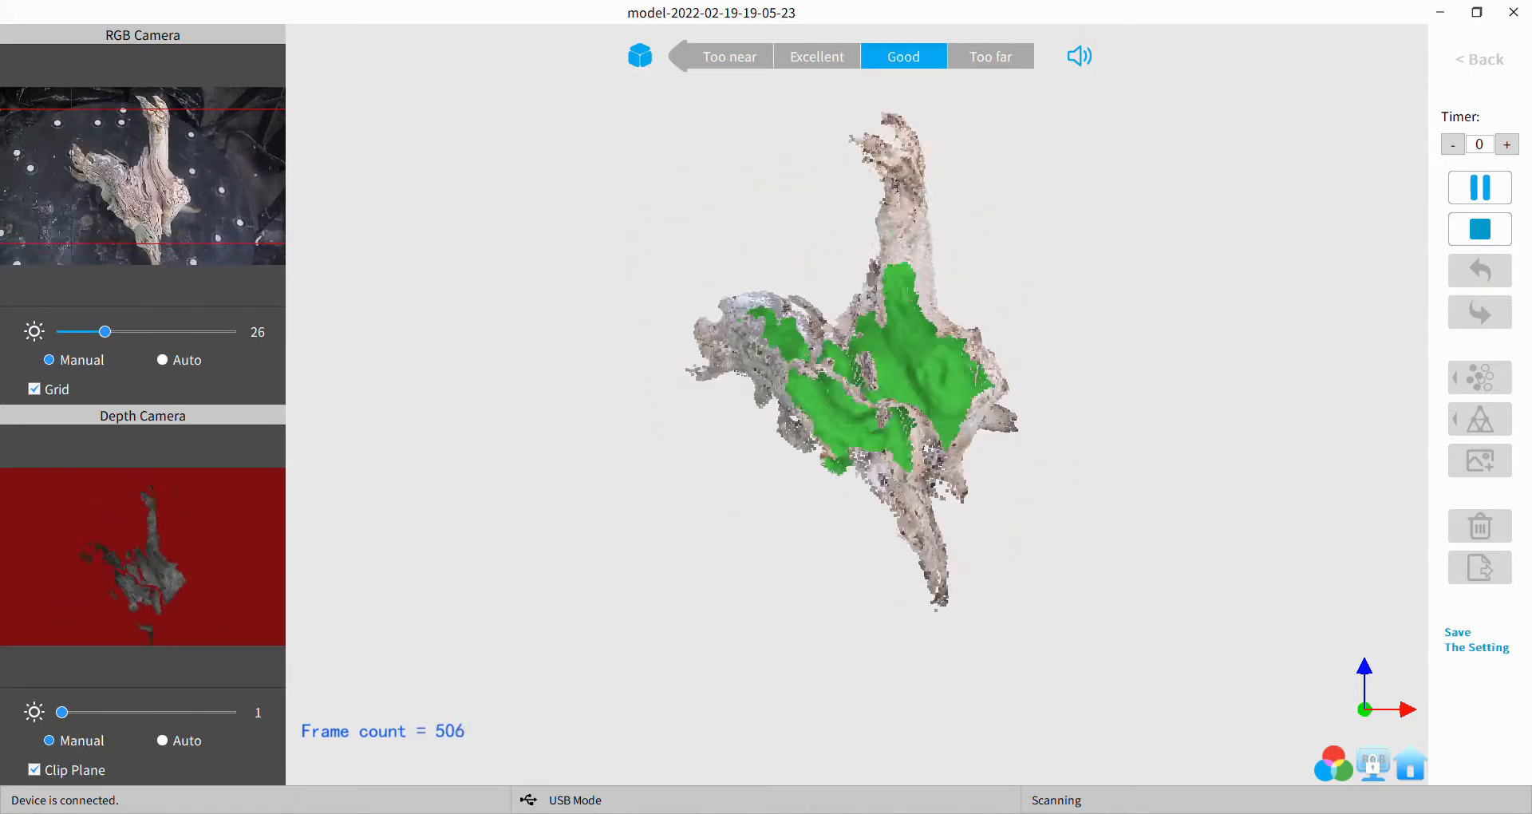
pyautogui.click(1478, 187)
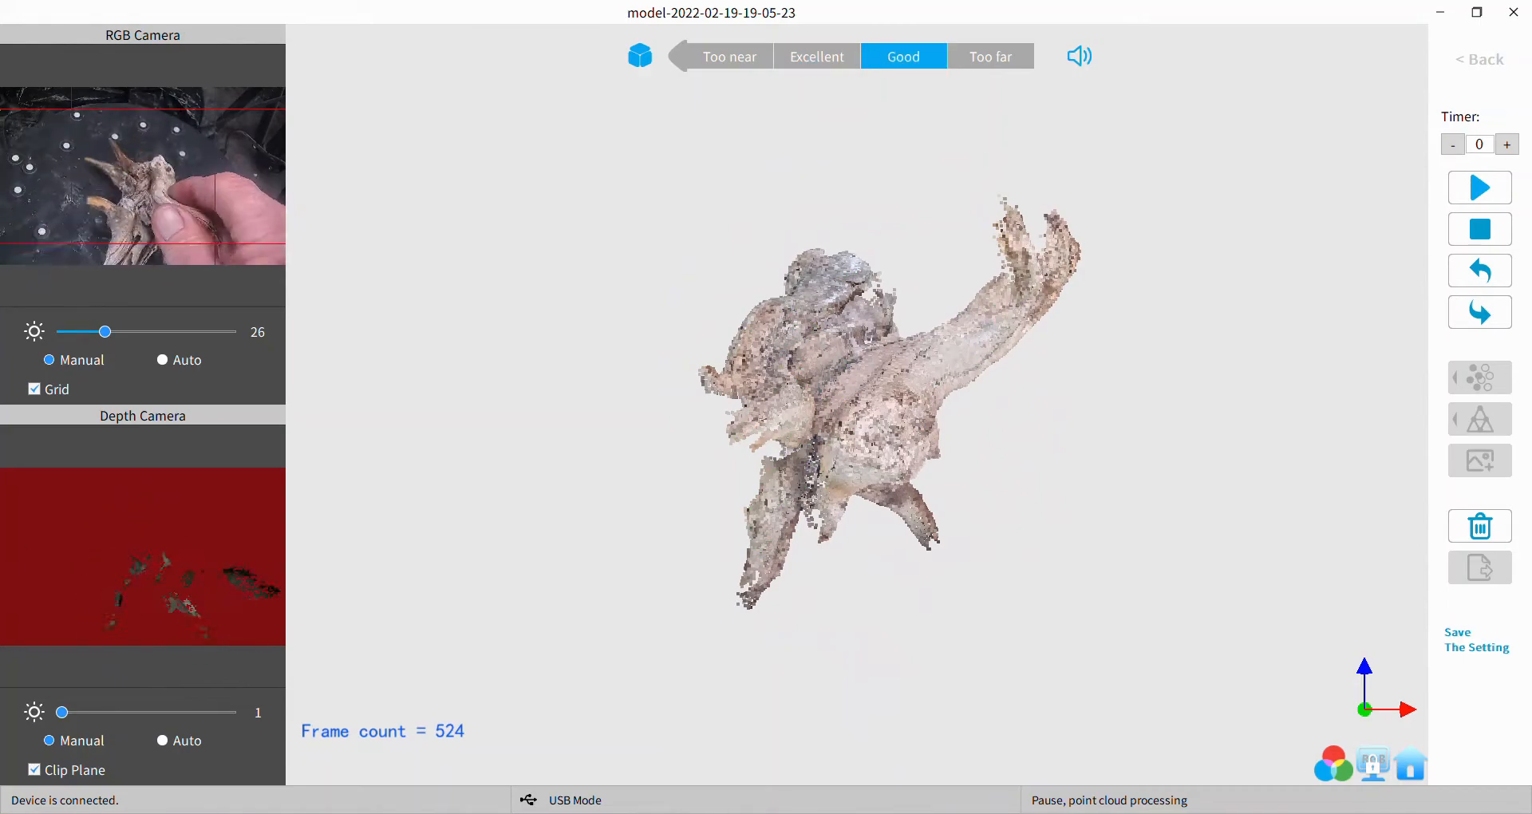
# - Scan the driftwood from new angles in resume-and-pause passes, then pause to turn the piece
pyautogui.click(1478, 187)
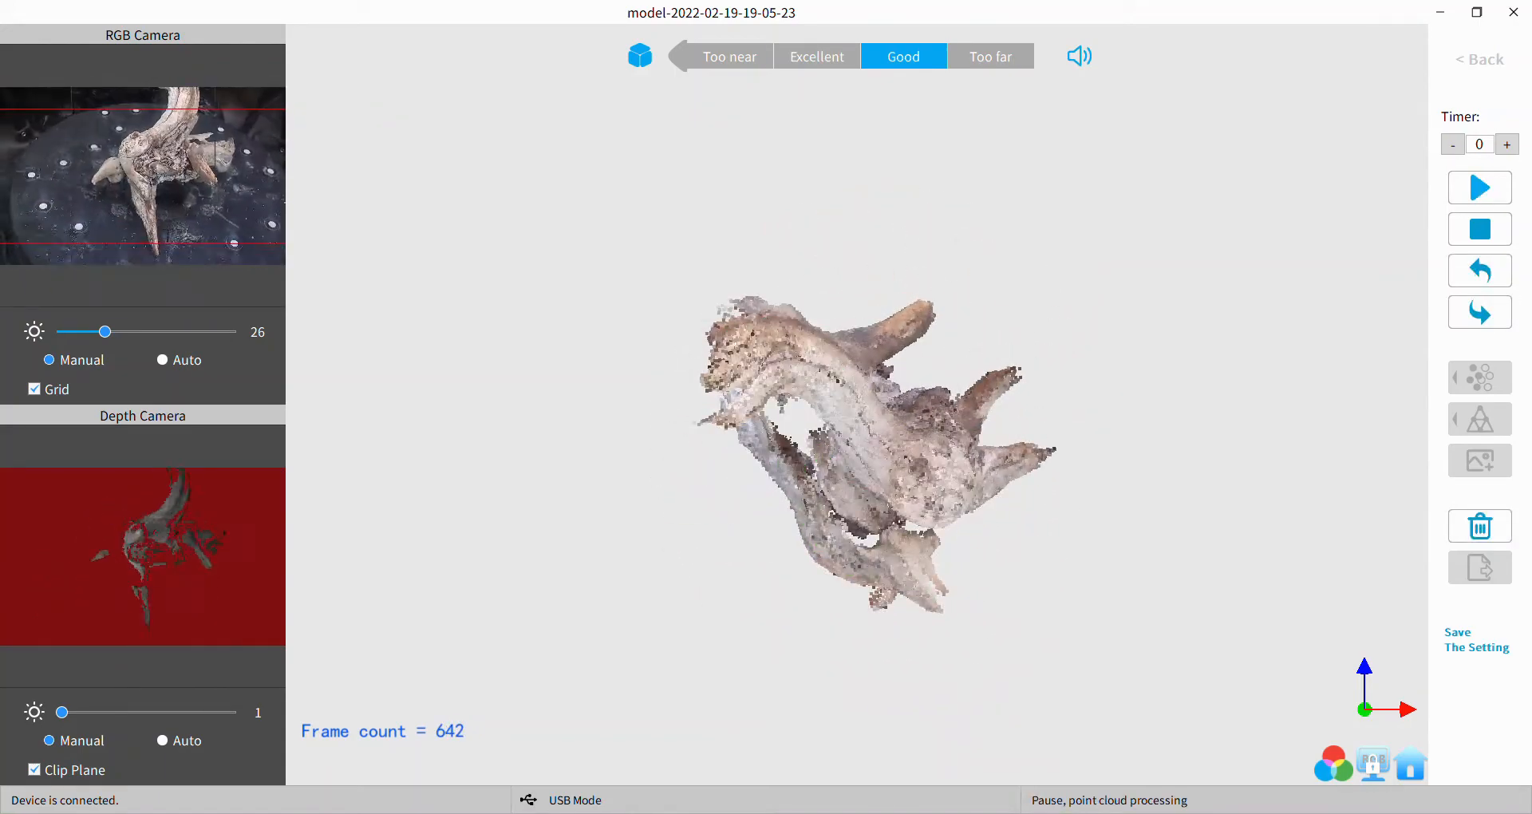
pyautogui.click(1479, 186)
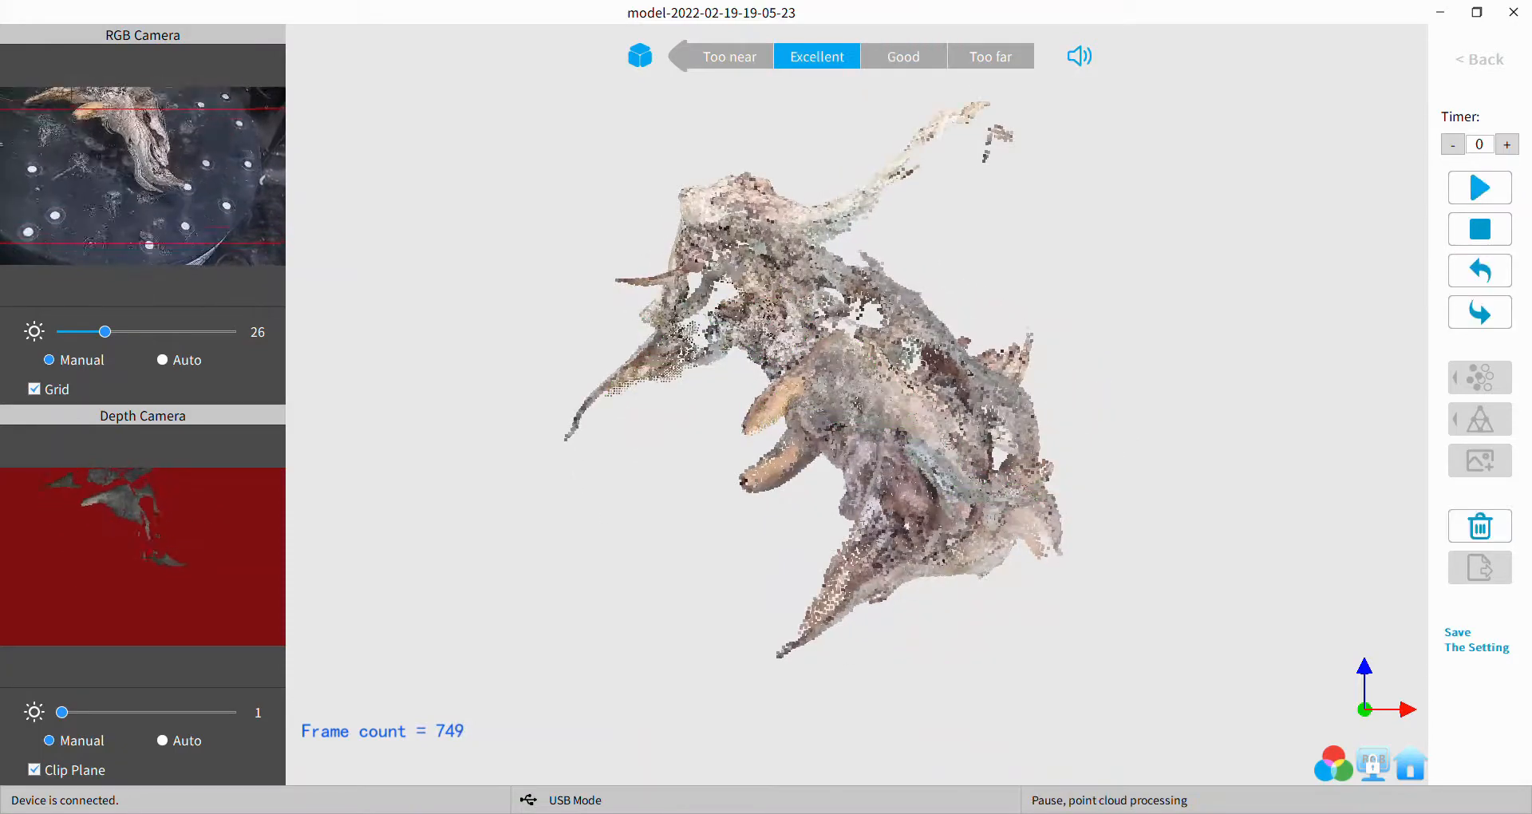
pyautogui.click(1479, 187)
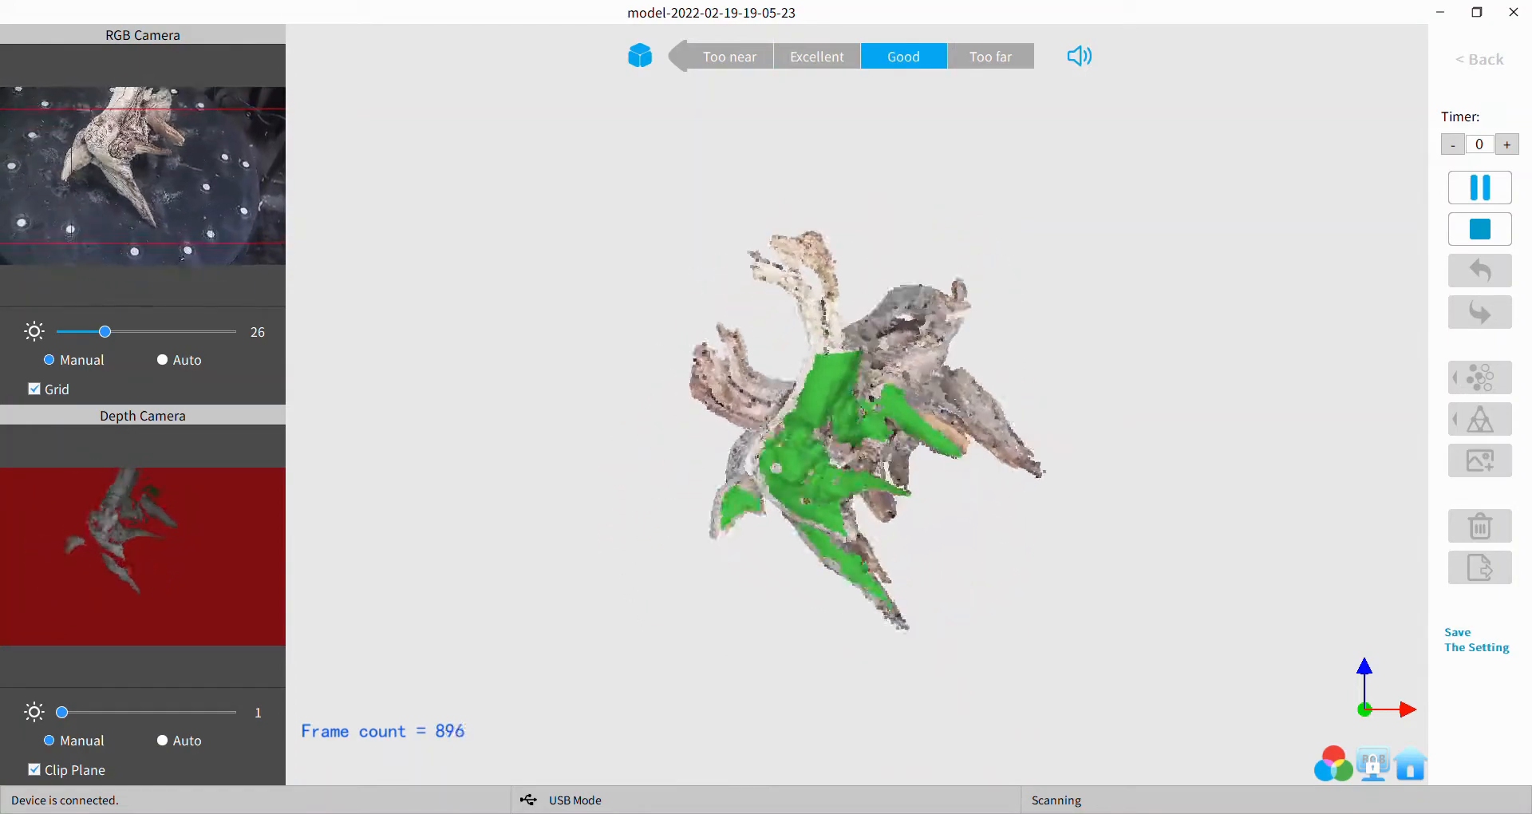
pyautogui.click(1479, 187)
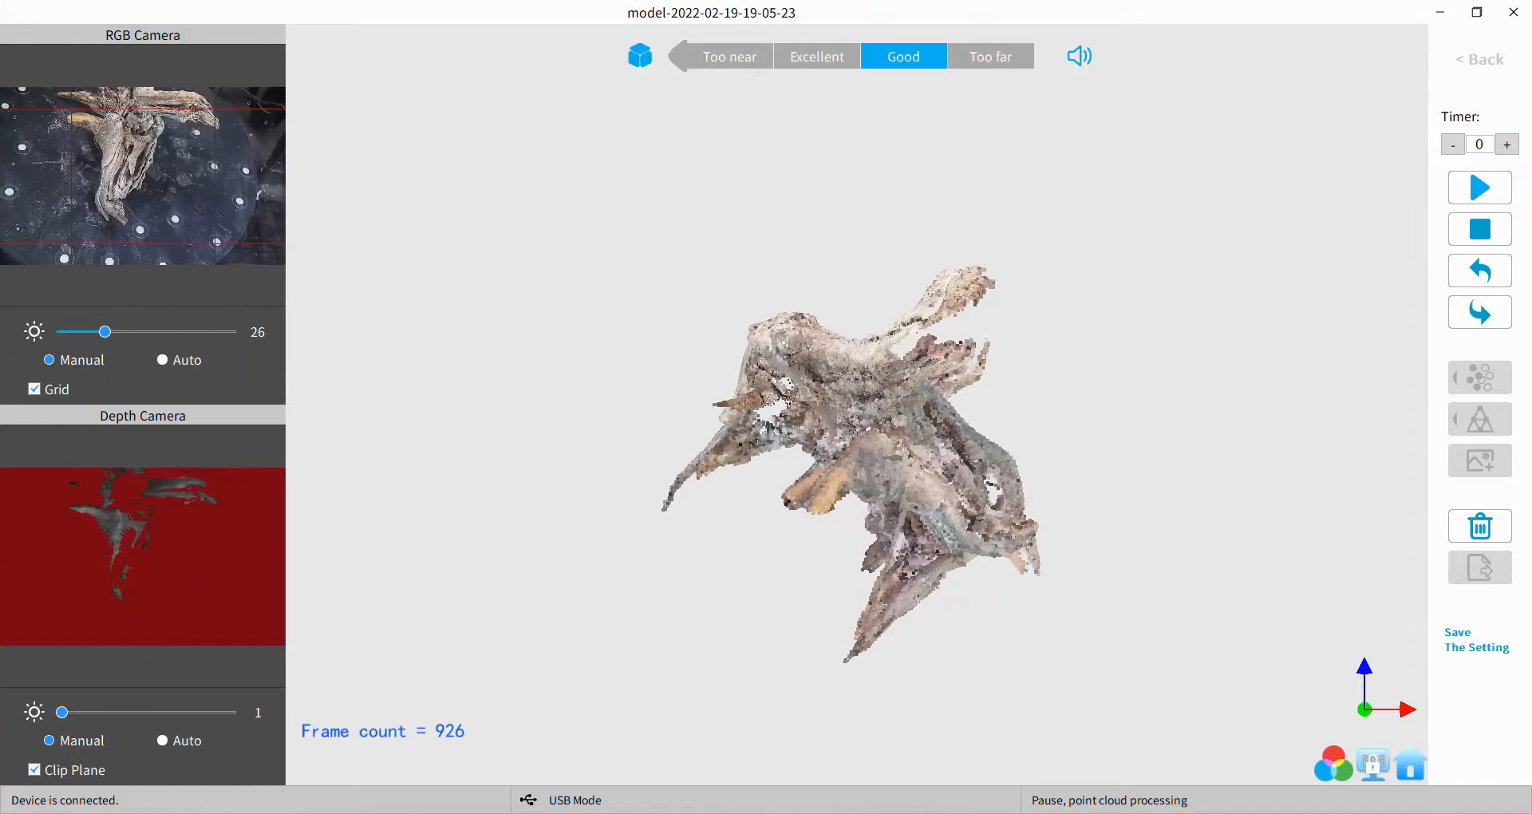
# - Resume scanning the repositioned driftwood, growing the cloud to 1128 frames with a pass still running
pyautogui.click(816, 56)
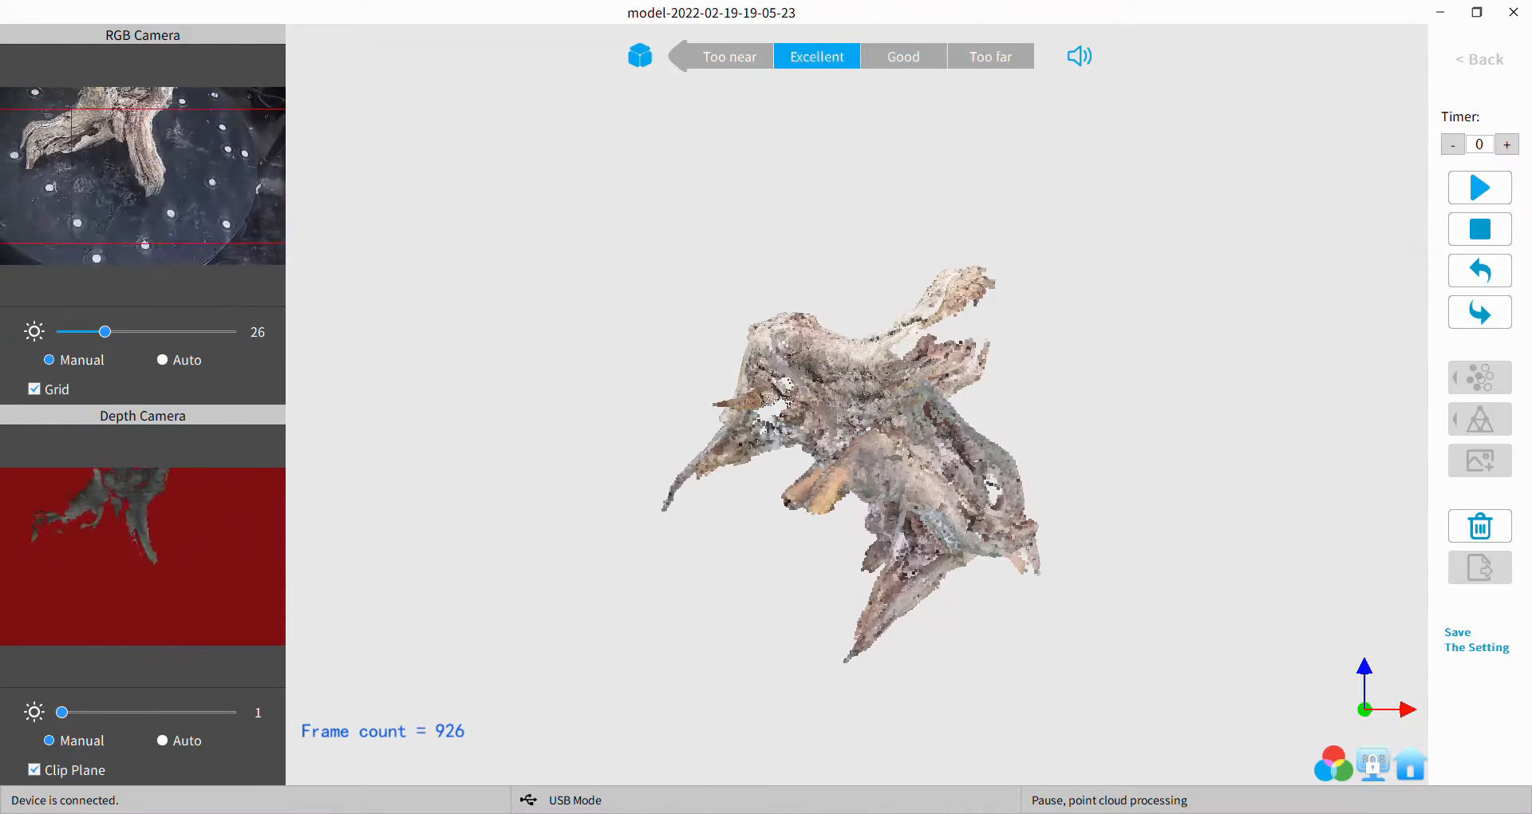
pyautogui.click(1479, 188)
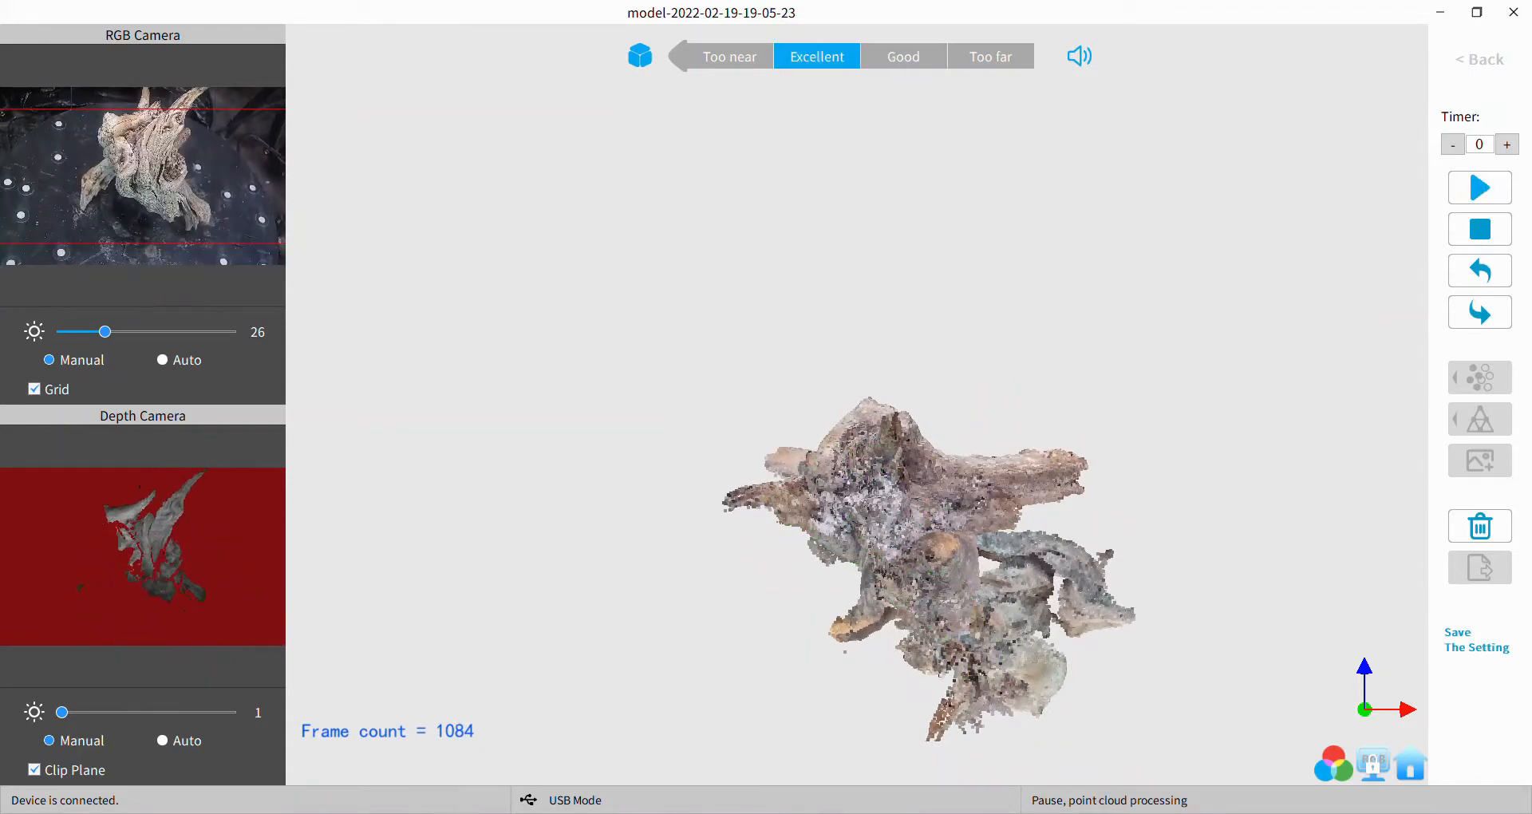
pyautogui.click(1479, 187)
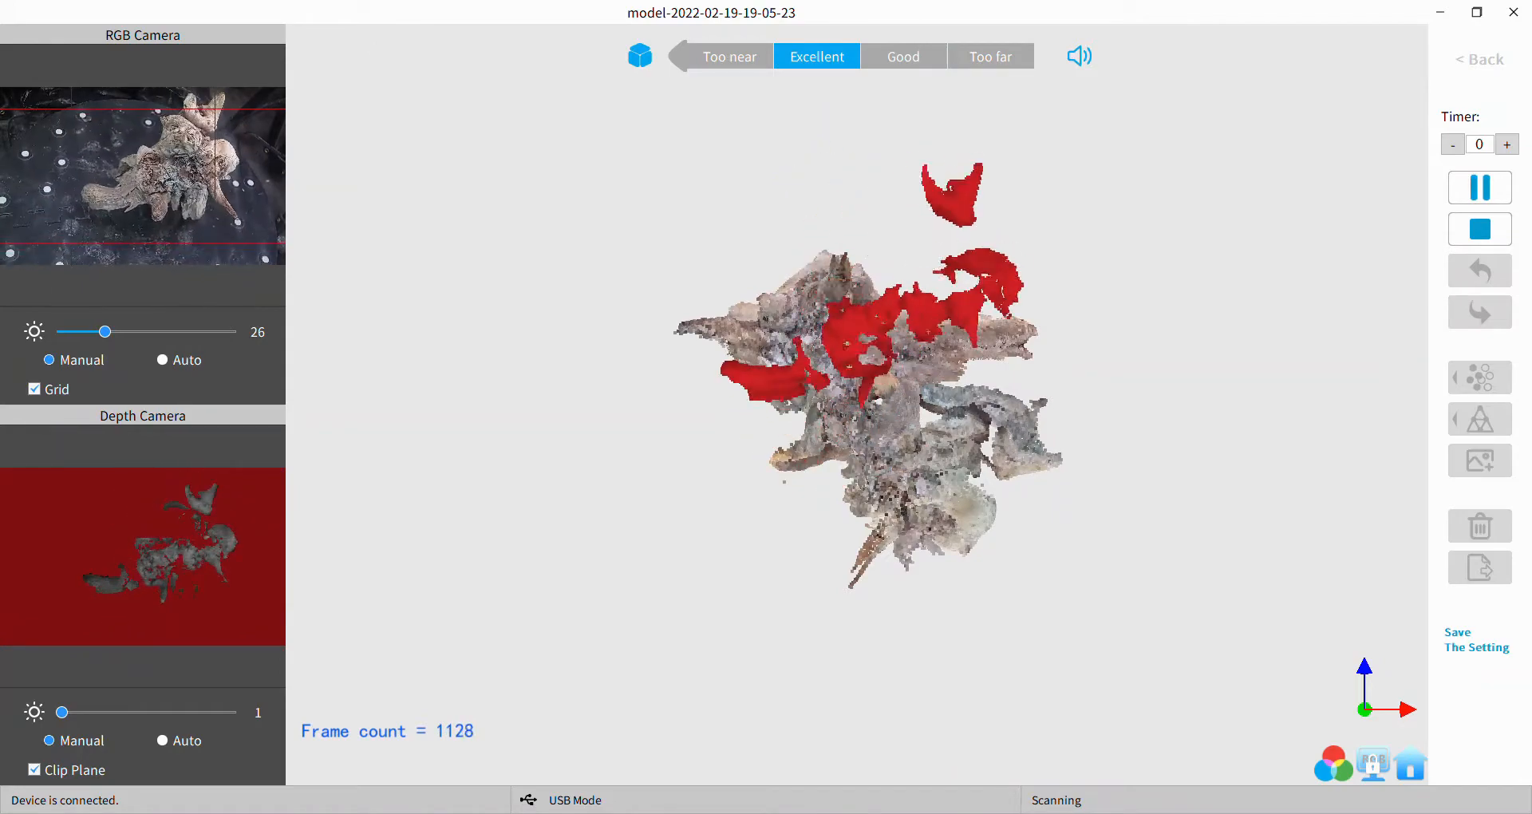